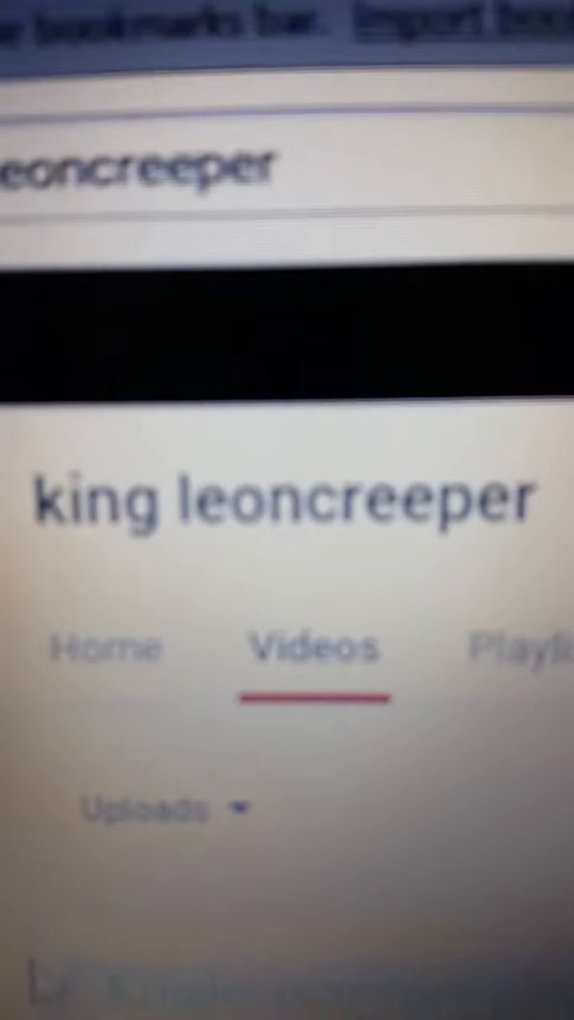
Scroll through the current uploads list before the Dragonslay3r6211 channel's Home tab loads
scroll(down, 3)
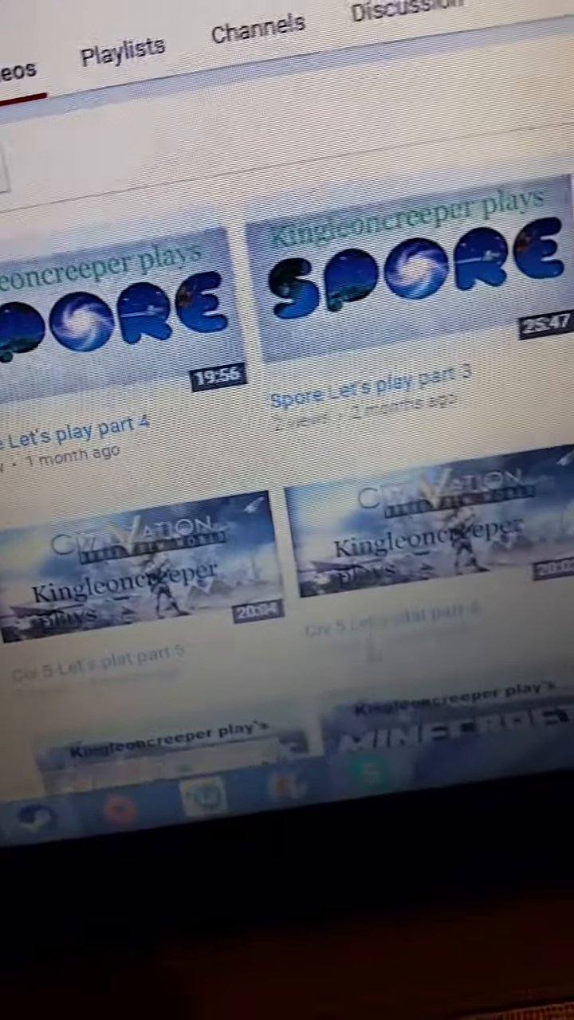
scroll(down, 3)
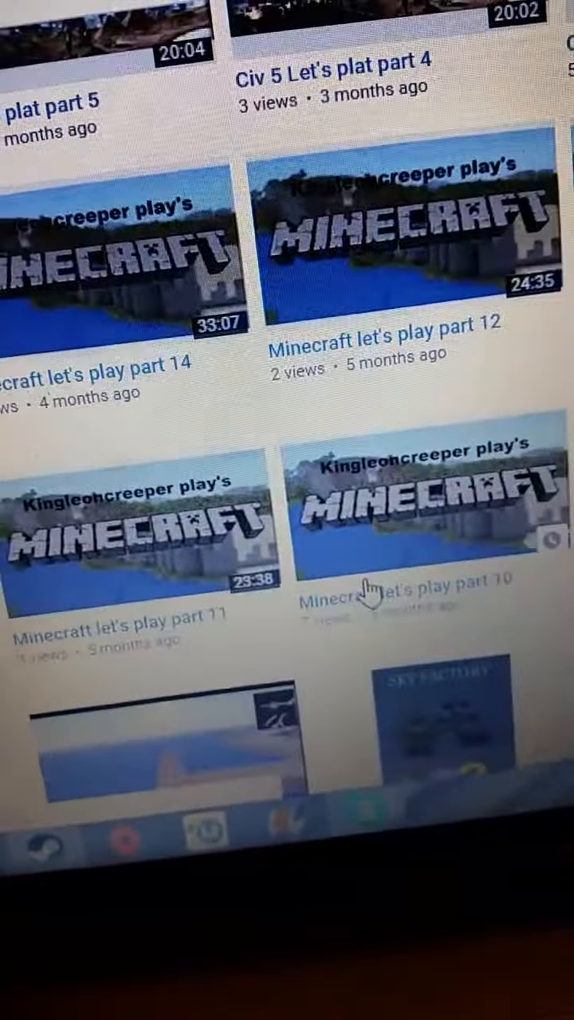
scroll(down, 3)
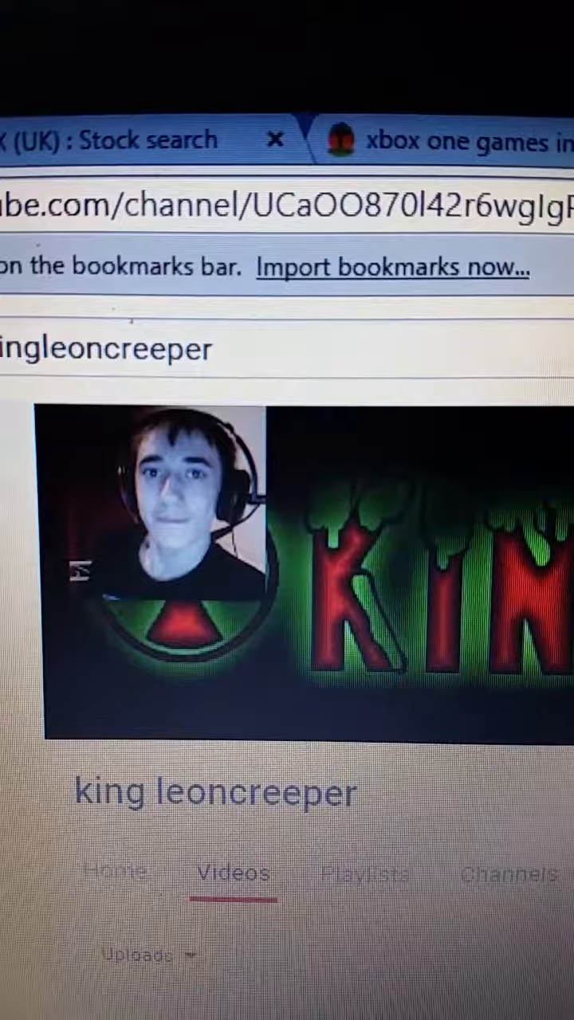
scroll(down, 3)
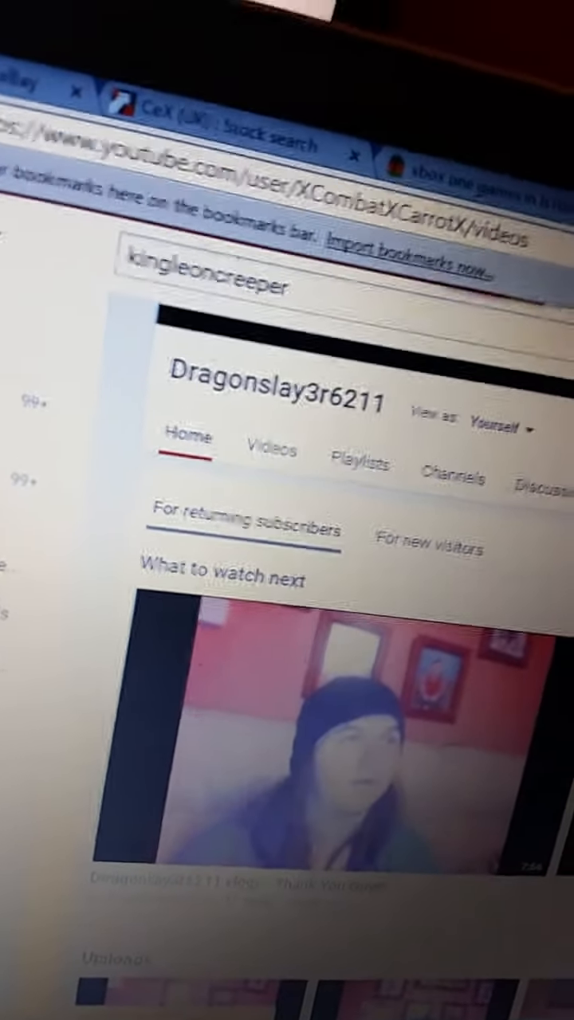
Show the Videos tab and scroll the Uploads grid down to the three-year-old videos
click(272, 449)
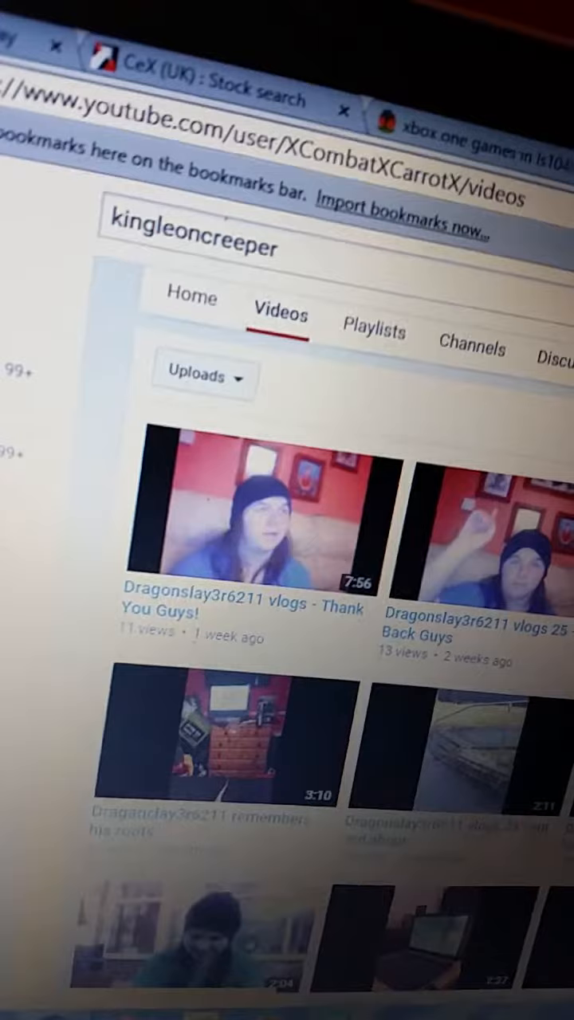
scroll(down, 3)
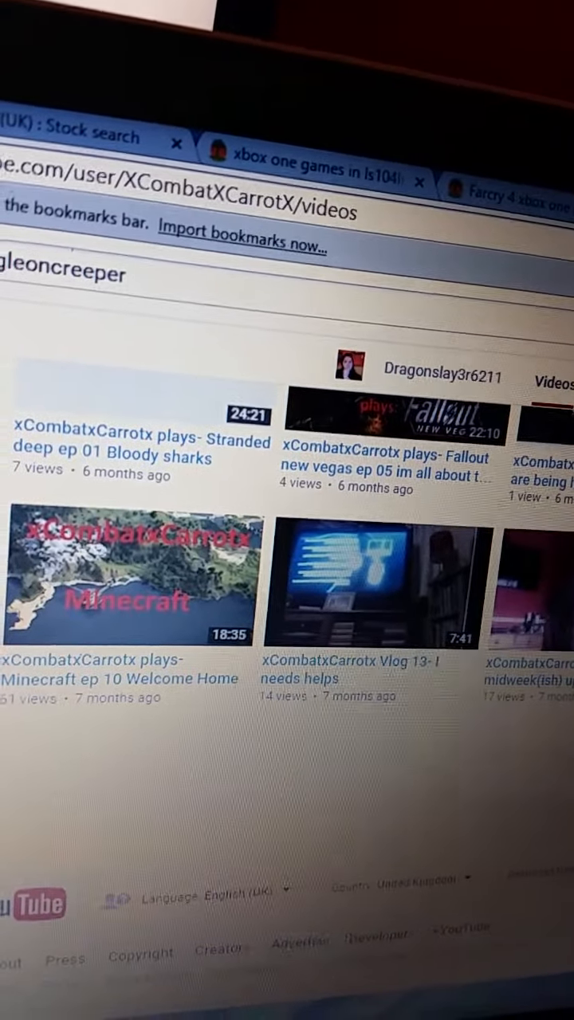
scroll(down, 3)
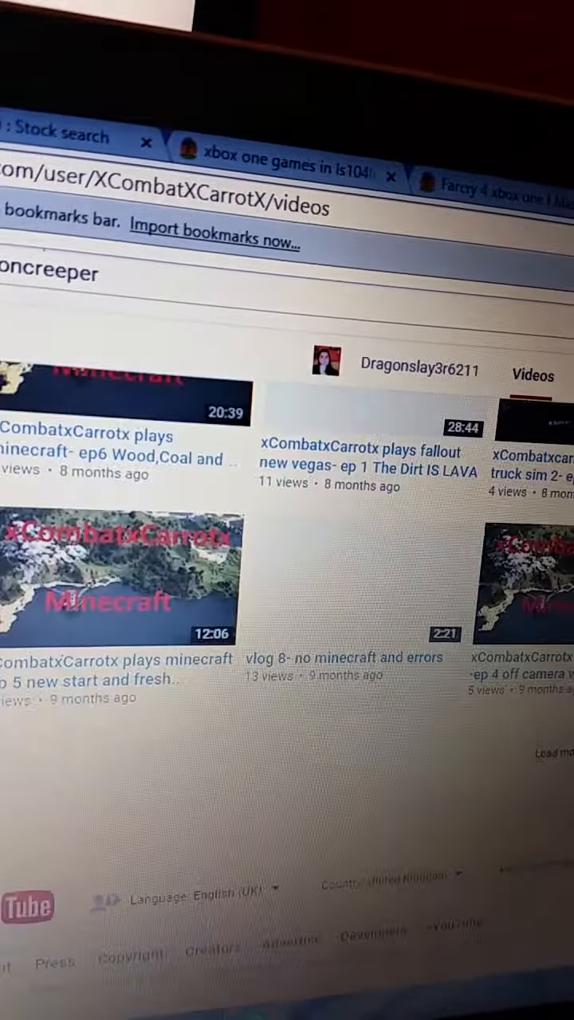
scroll(down, 3)
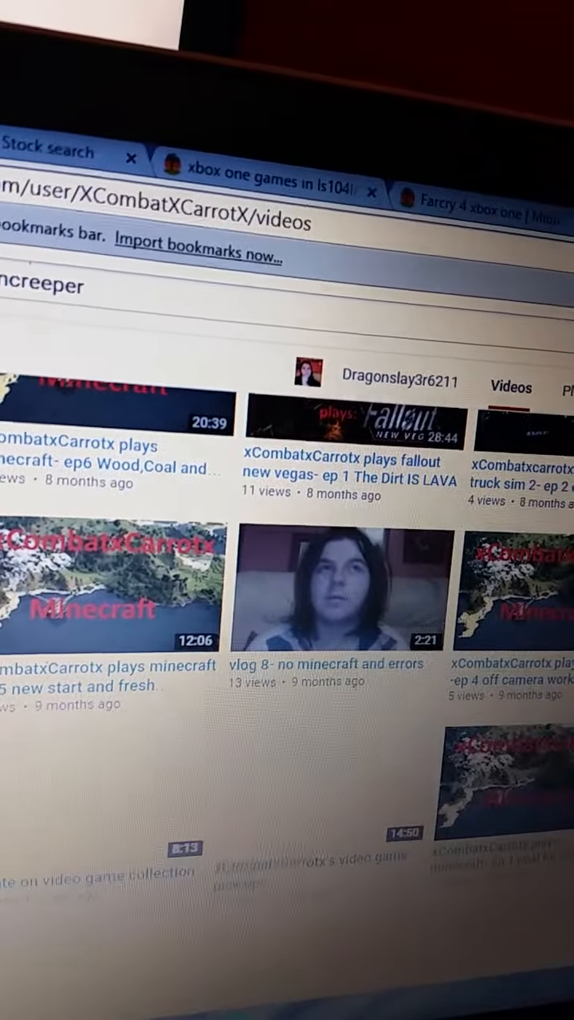
scroll(down, 3)
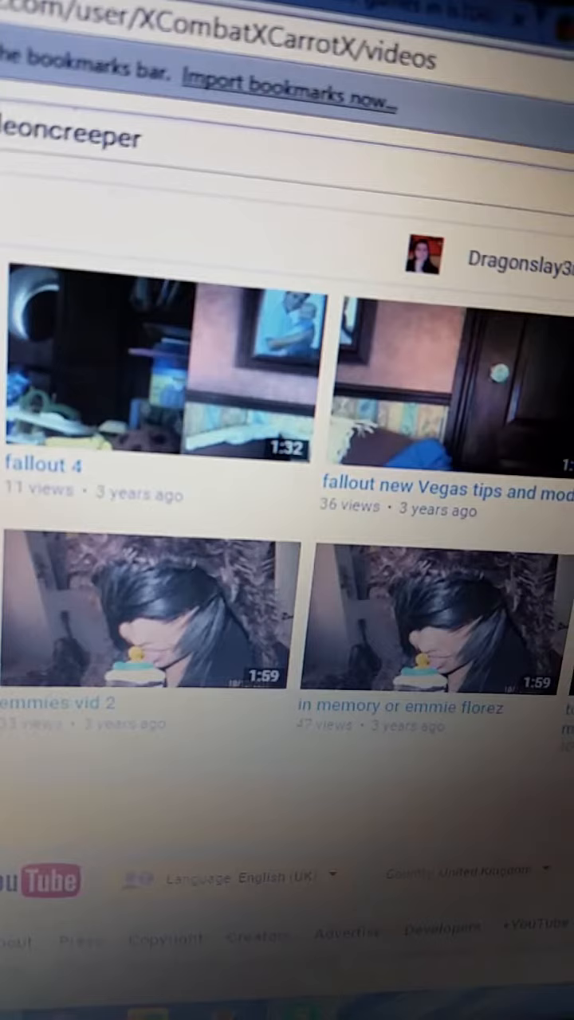
Scroll back up the Uploads grid to the year-old video game collection and PS4 first thoughts videos
scroll(down, 3)
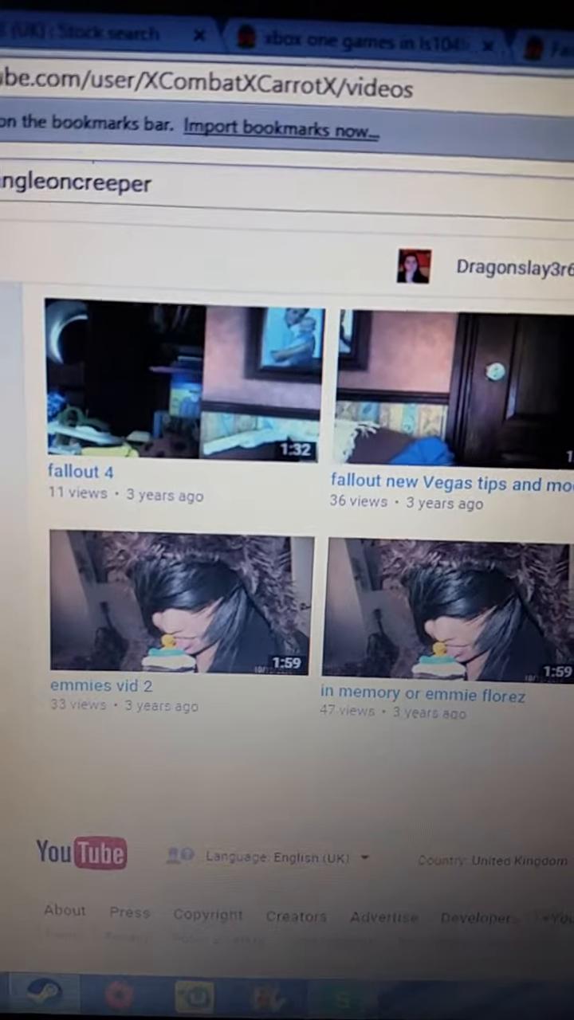
scroll(up, 3)
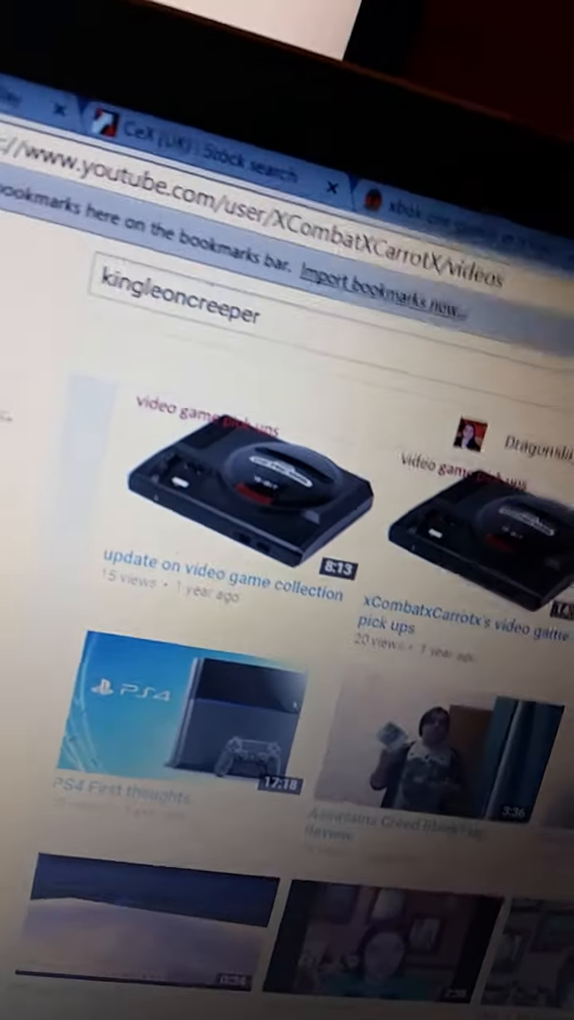
Scroll the Uploads grid past seven-month-old videos to the six-month-old Murdered: Soul Suspect and Stranded Deep ep 01
scroll(down, 3)
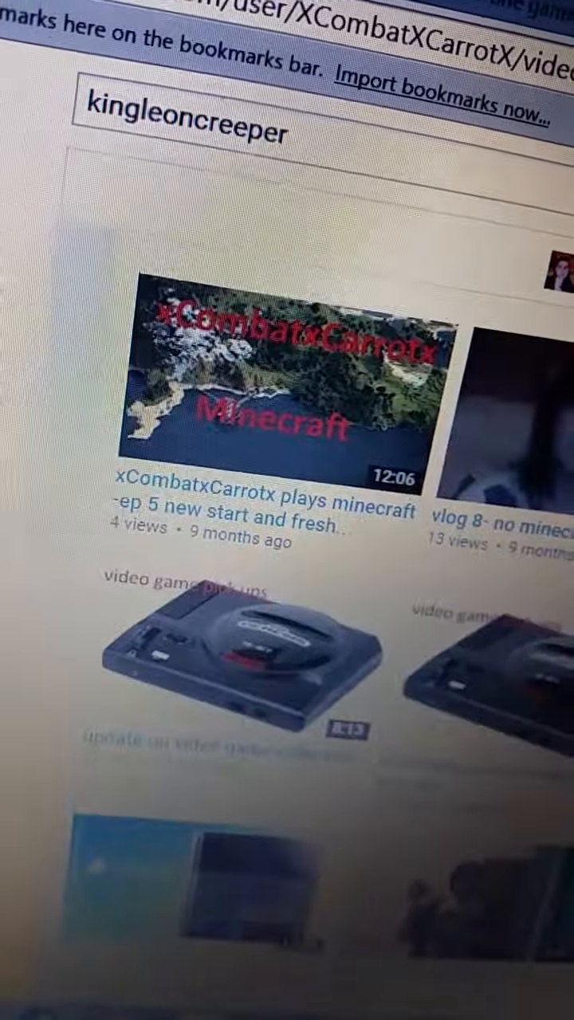
scroll(down, 3)
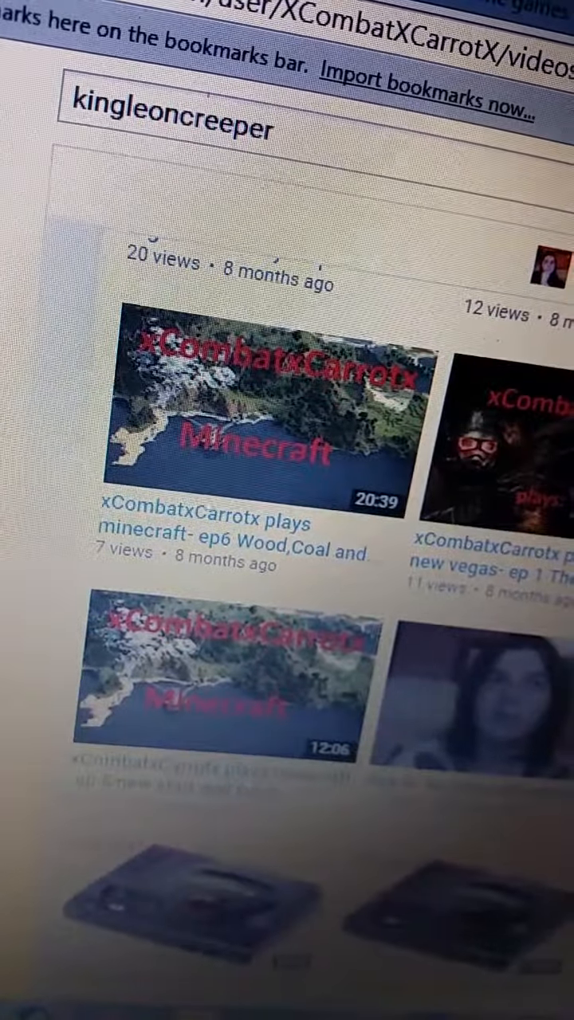
scroll(down, 3)
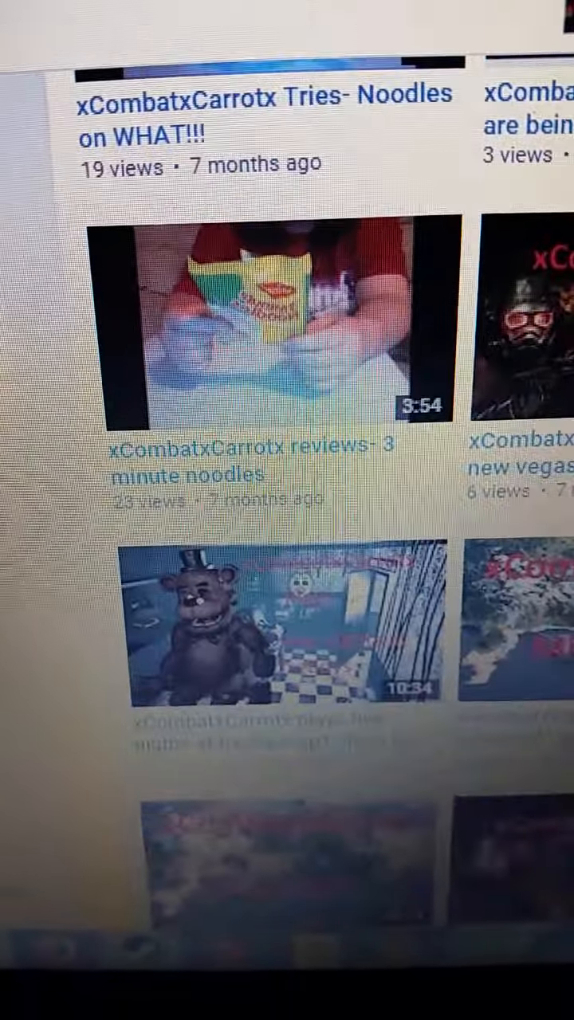
scroll(down, 3)
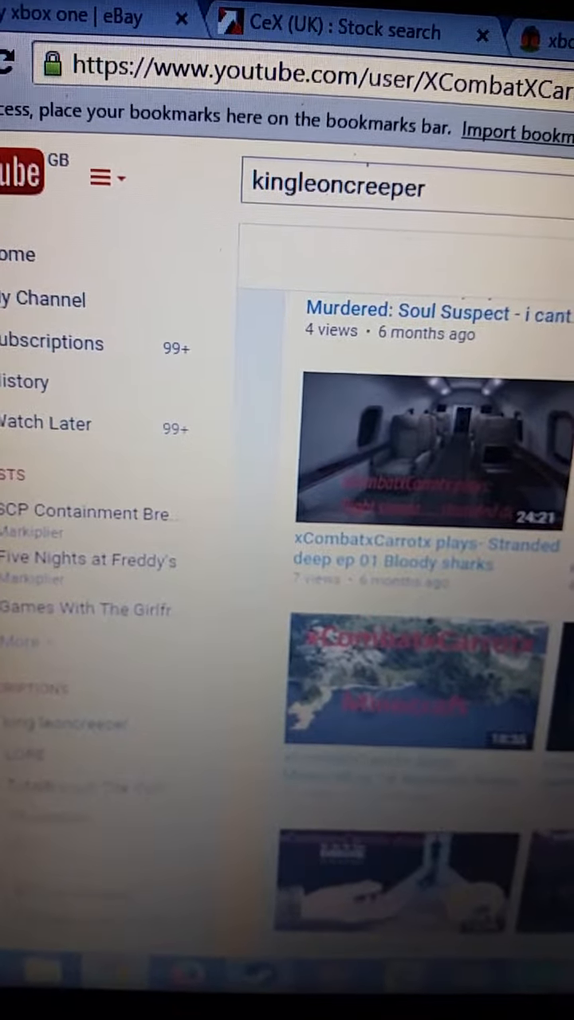
scroll(down, 3)
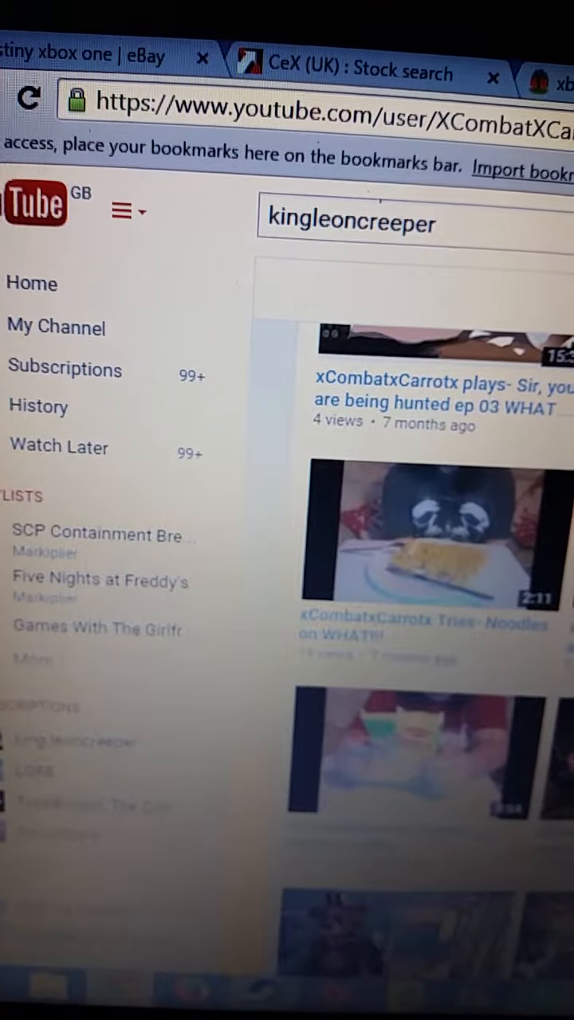
scroll(down, 3)
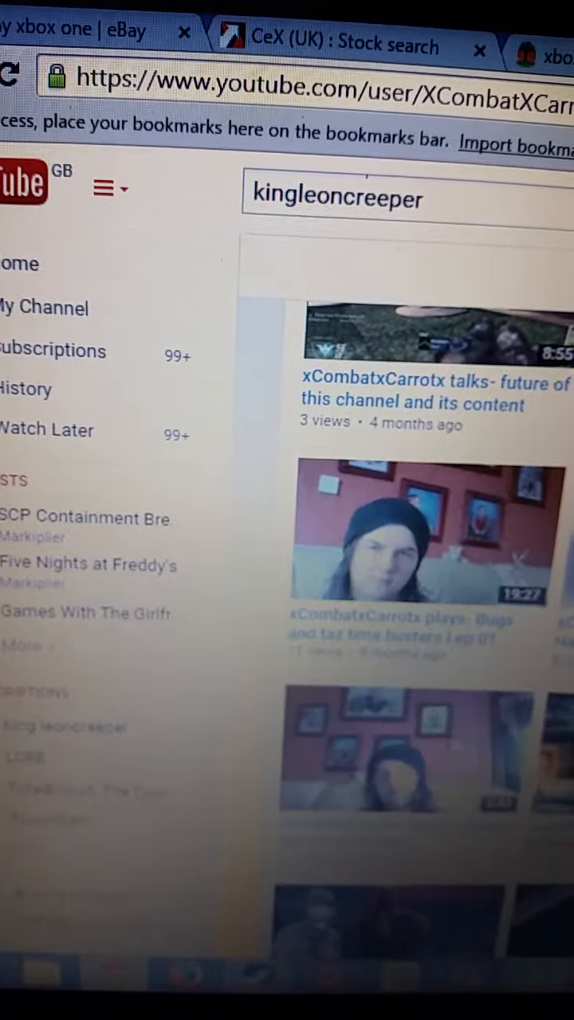
scroll(down, 3)
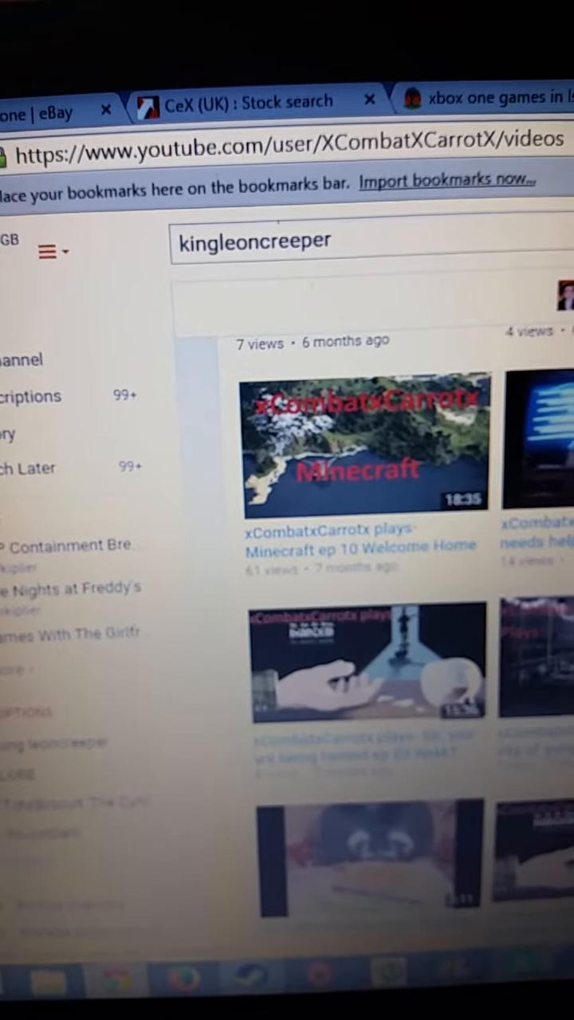
scroll(down, 3)
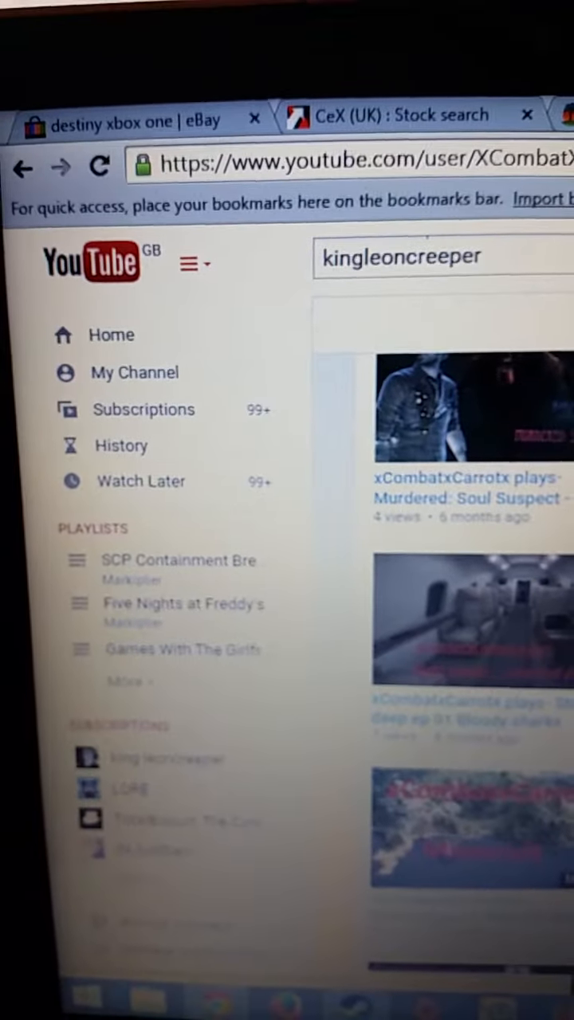
scroll(down, 3)
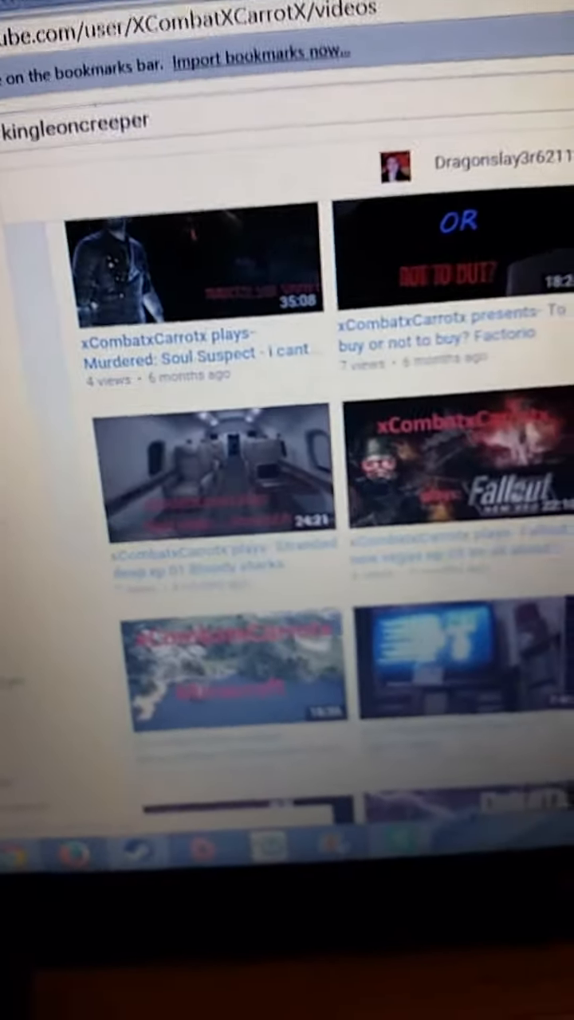